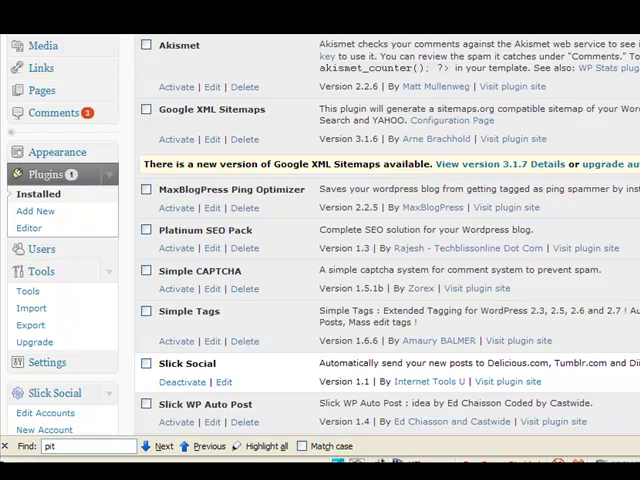
{"action": "mouse_move", "coordinate": [224, 378]}
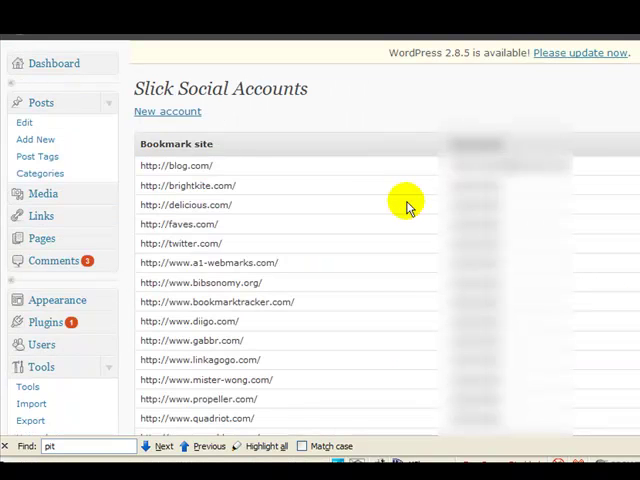
{"action": "mouse_move", "coordinate": [404, 204]}
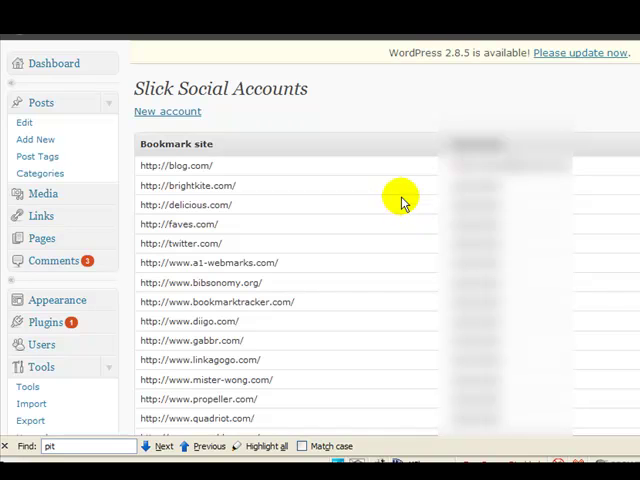
{"action": "scroll", "scroll_direction": "down", "scroll_amount": 3}
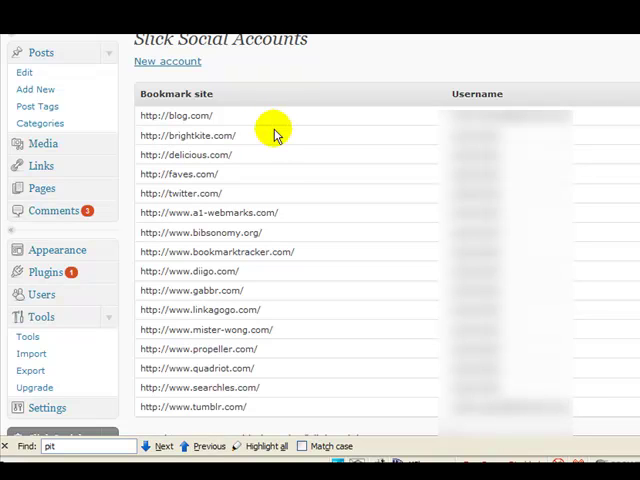
{"action": "mouse_move", "coordinate": [320, 410]}
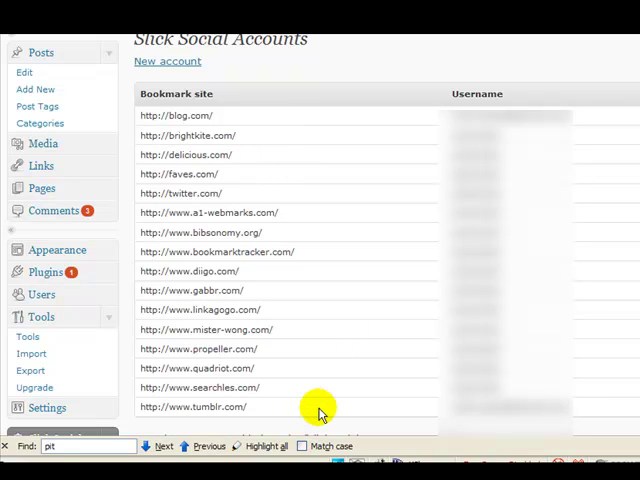
{"action": "mouse_move", "coordinate": [304, 390]}
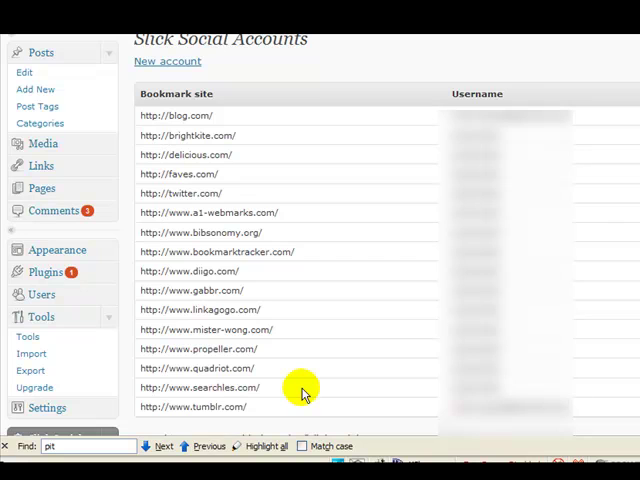
{"action": "mouse_move", "coordinate": [218, 122]}
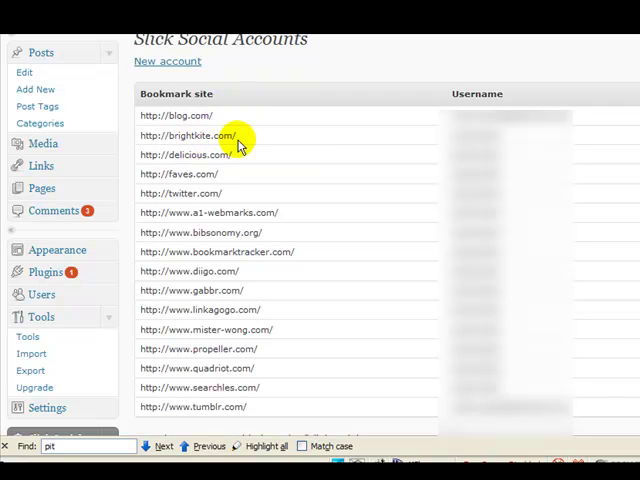
{"action": "mouse_move", "coordinate": [250, 162]}
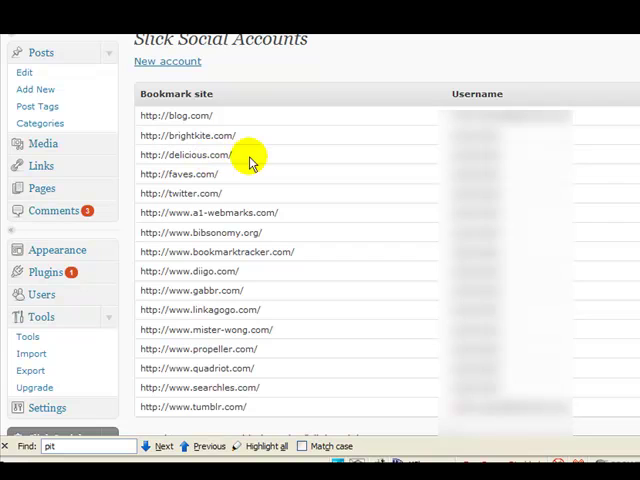
{"action": "mouse_move", "coordinate": [228, 192]}
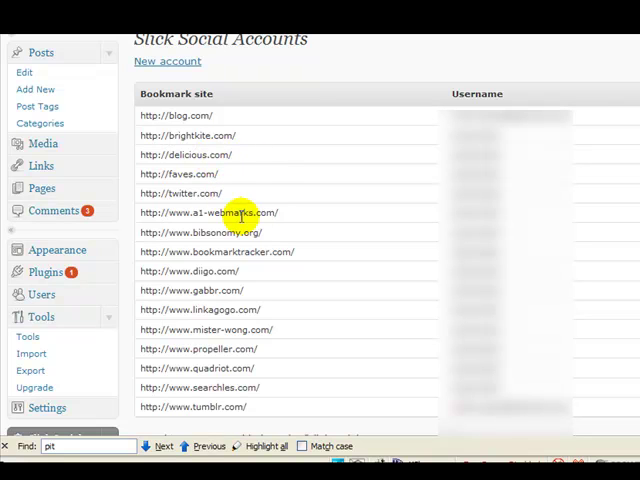
{"action": "mouse_move", "coordinate": [280, 238]}
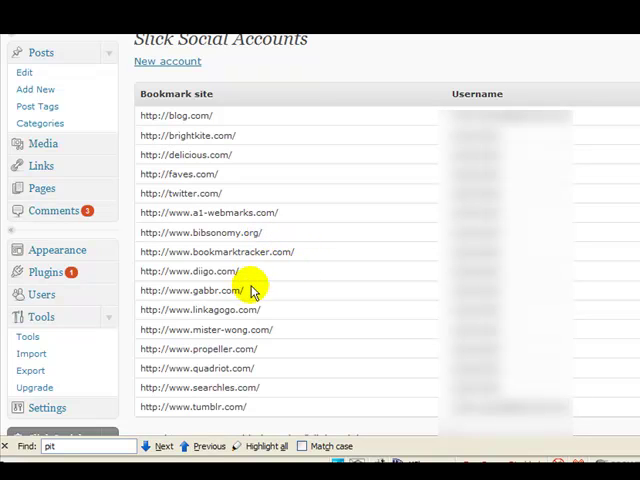
{"action": "mouse_move", "coordinate": [272, 272]}
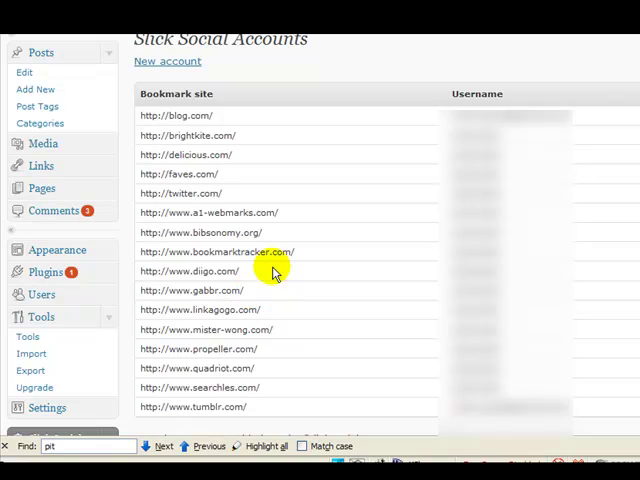
{"action": "mouse_move", "coordinate": [258, 312]}
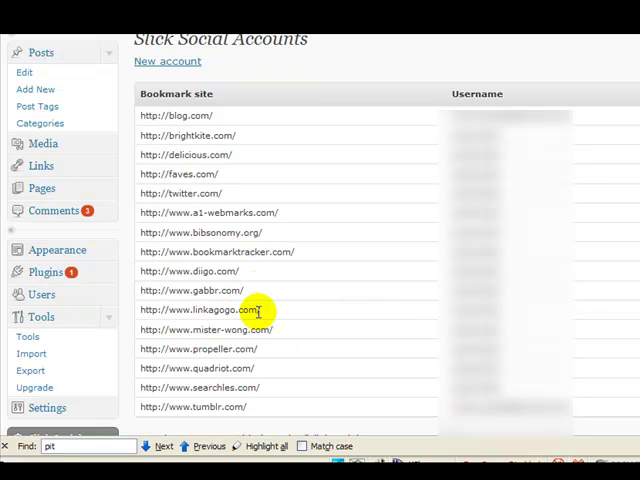
{"action": "mouse_move", "coordinate": [264, 356]}
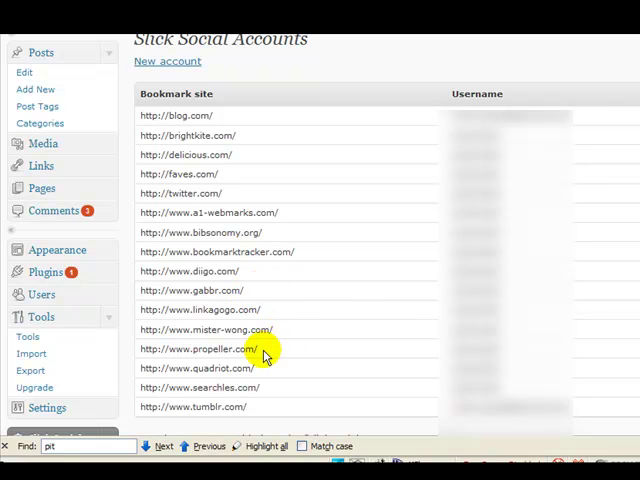
{"action": "mouse_move", "coordinate": [258, 348]}
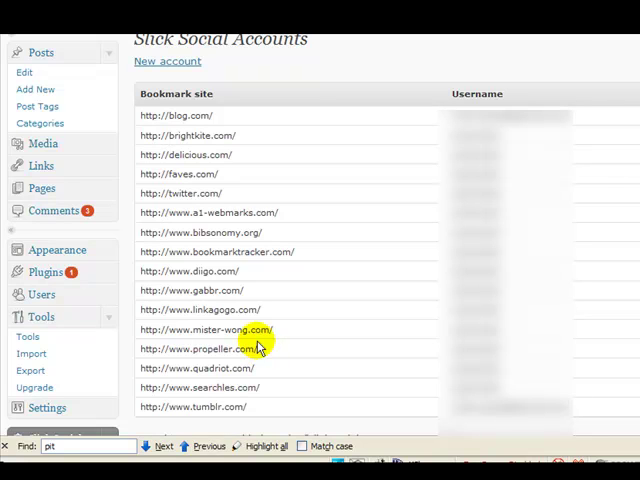
{"action": "mouse_move", "coordinate": [268, 350]}
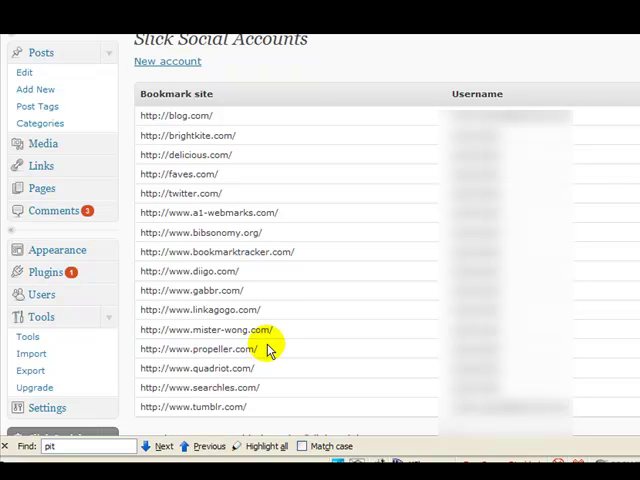
{"action": "mouse_move", "coordinate": [268, 382]}
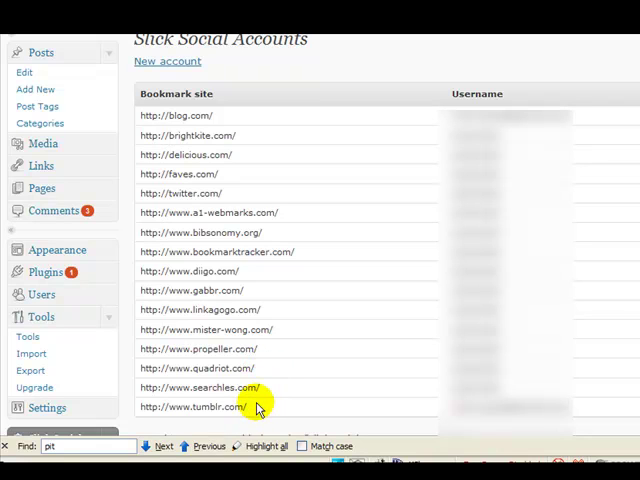
{"action": "mouse_move", "coordinate": [244, 408]}
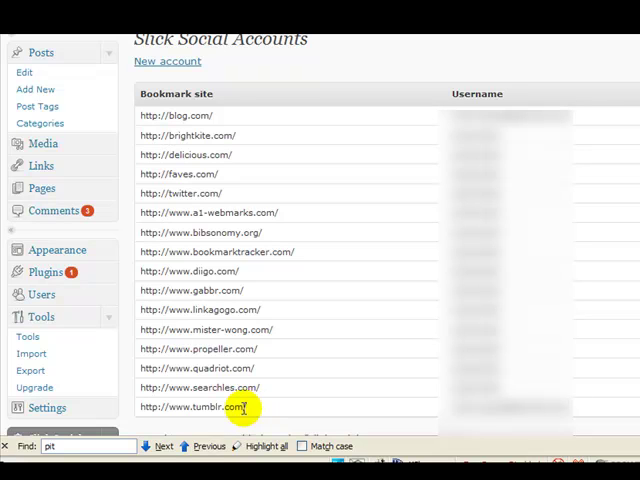
{"action": "mouse_move", "coordinate": [228, 118]}
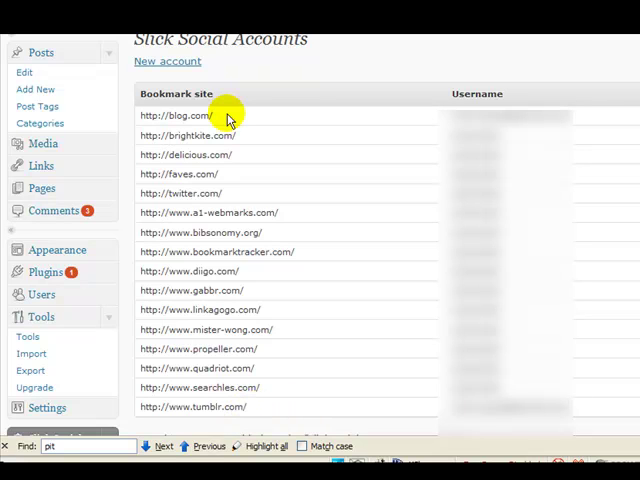
{"action": "mouse_move", "coordinate": [284, 124]}
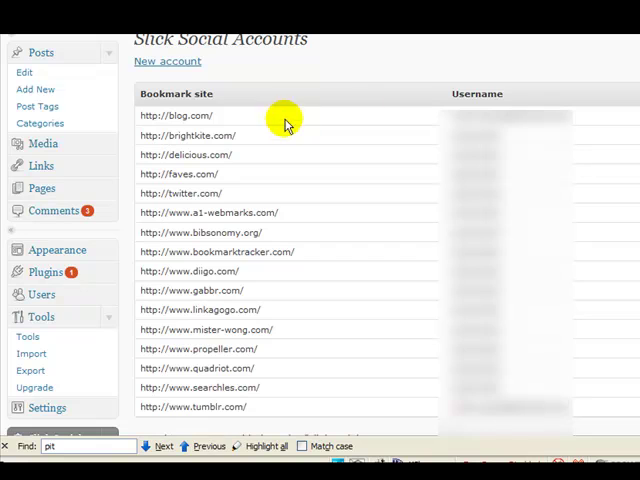
{"action": "mouse_move", "coordinate": [480, 116]}
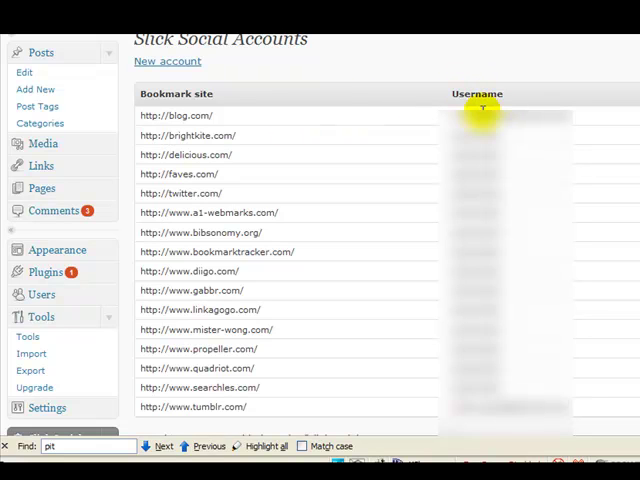
{"action": "mouse_move", "coordinate": [444, 110]}
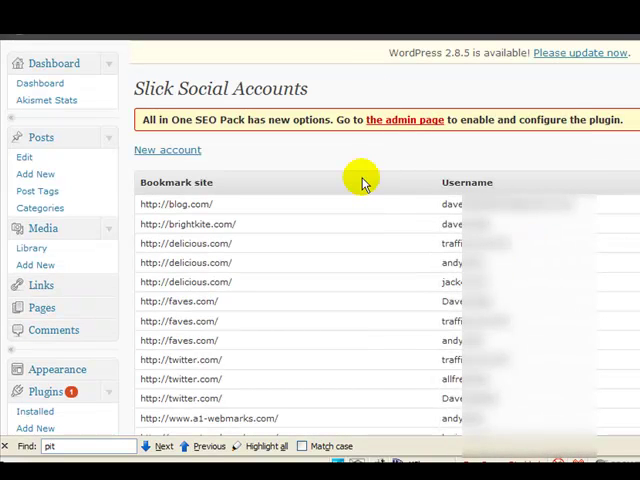
{"action": "mouse_move", "coordinate": [436, 210]}
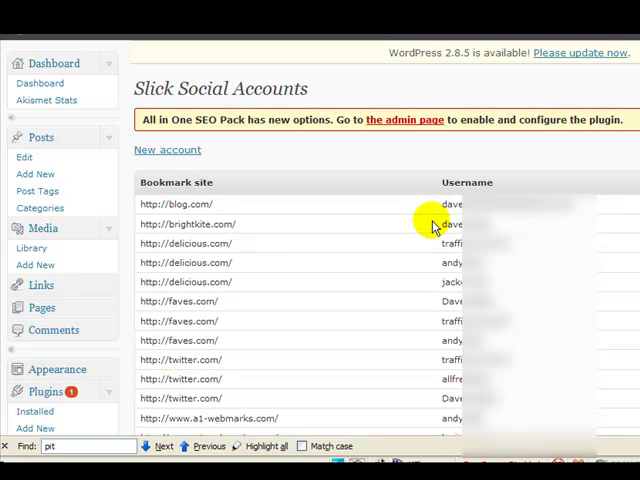
{"action": "mouse_move", "coordinate": [384, 264]}
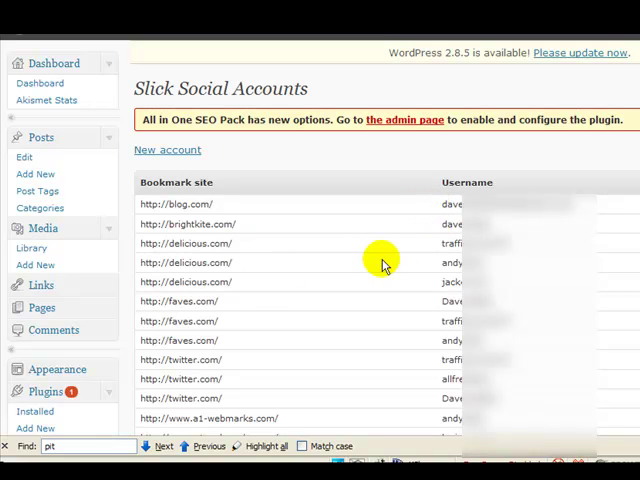
{"action": "mouse_move", "coordinate": [368, 288]}
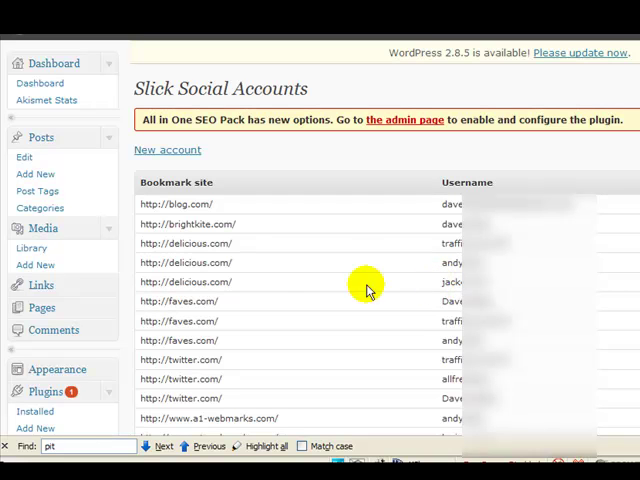
{"action": "mouse_move", "coordinate": [400, 398]}
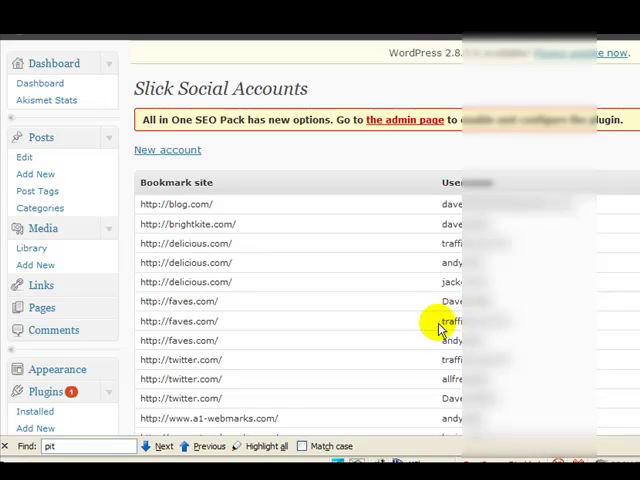
{"action": "scroll", "scroll_direction": "down", "scroll_amount": 3}
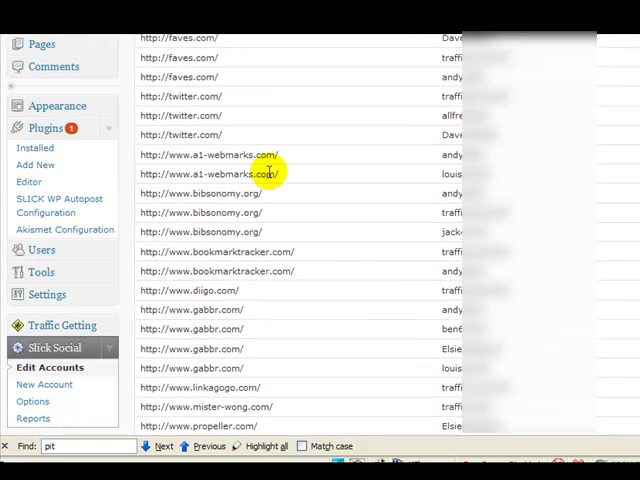
{"action": "scroll", "scroll_direction": "down", "scroll_amount": 3}
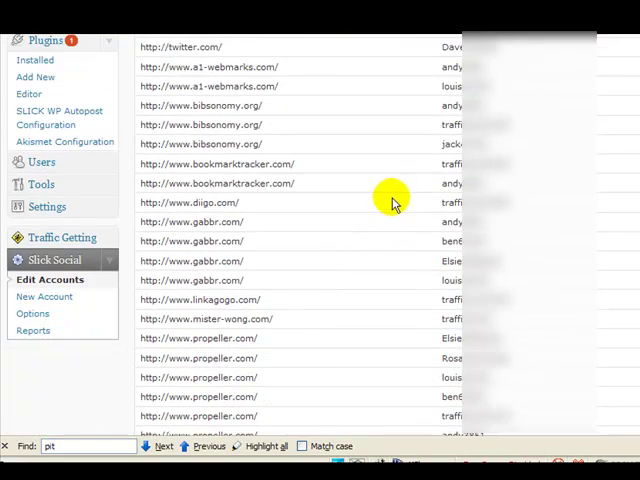
{"action": "scroll", "scroll_direction": "down", "scroll_amount": 3}
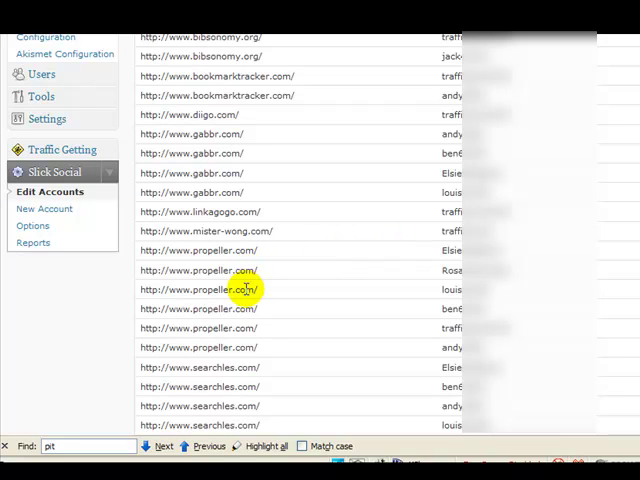
{"action": "mouse_move", "coordinate": [404, 316]}
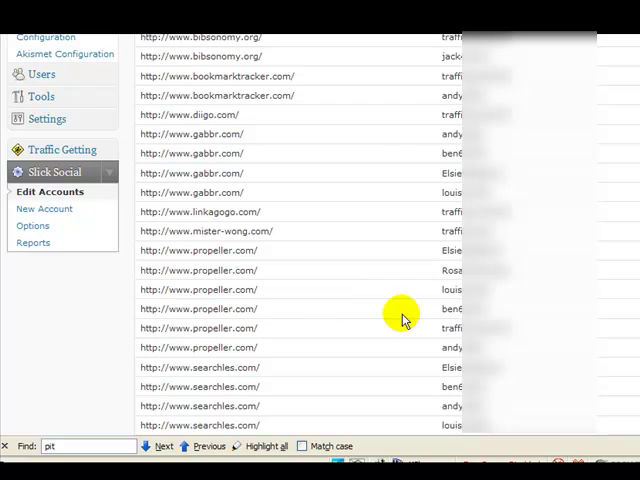
{"action": "scroll", "scroll_direction": "down", "scroll_amount": 3}
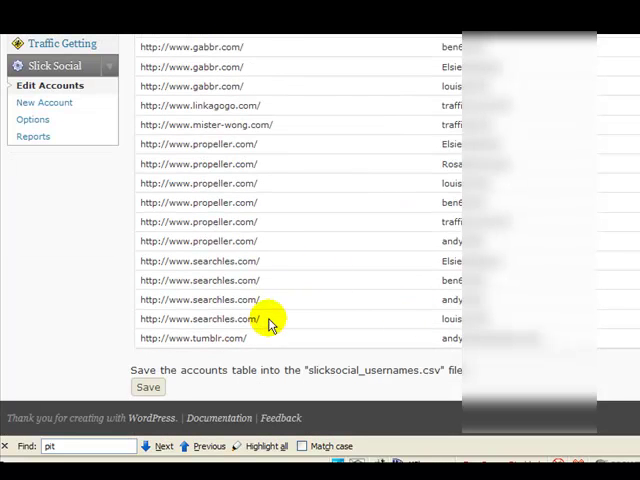
{"action": "scroll", "scroll_direction": "up", "scroll_amount": 3}
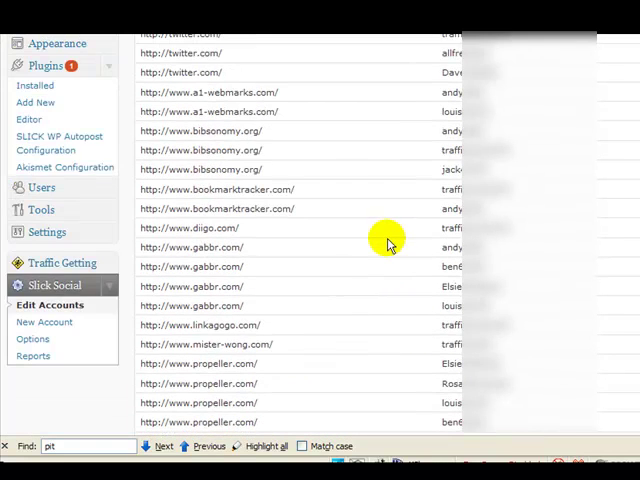
{"action": "scroll", "scroll_direction": "up", "scroll_amount": 3}
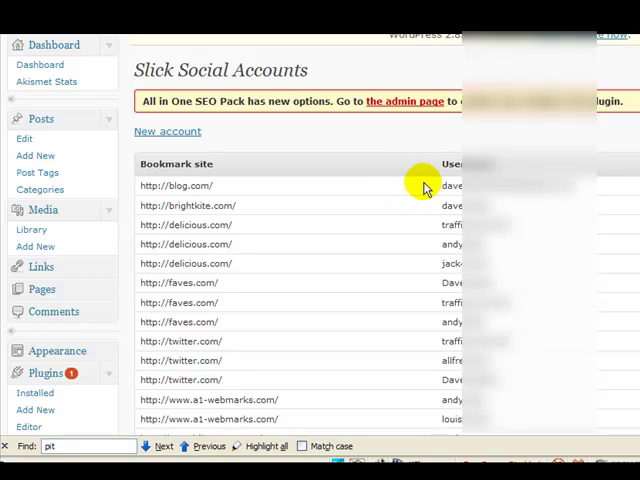
{"action": "mouse_move", "coordinate": [316, 232]}
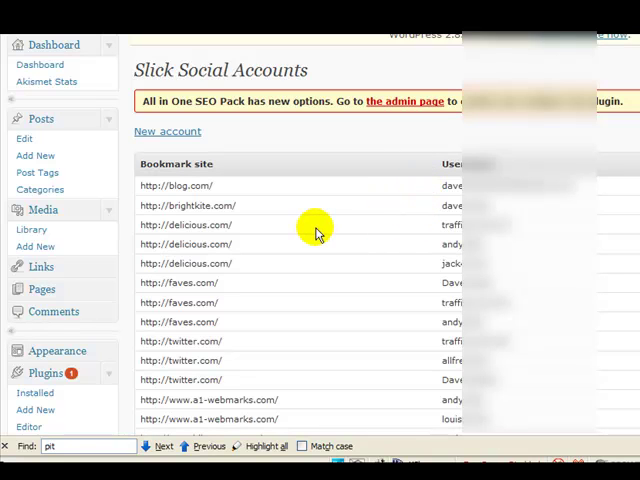
{"action": "mouse_move", "coordinate": [304, 224]}
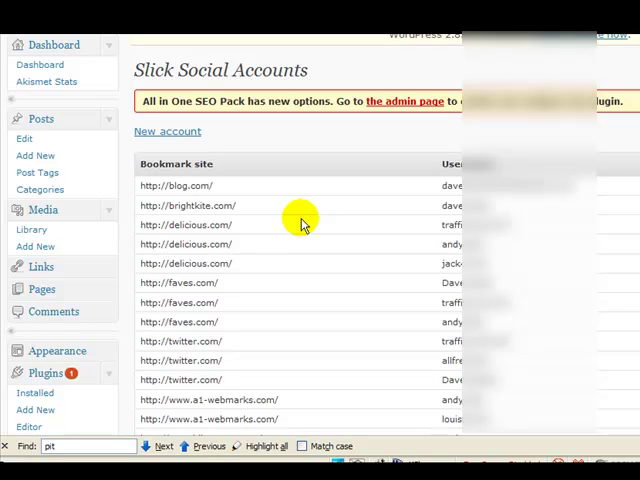
{"action": "scroll", "scroll_direction": "down", "scroll_amount": 3}
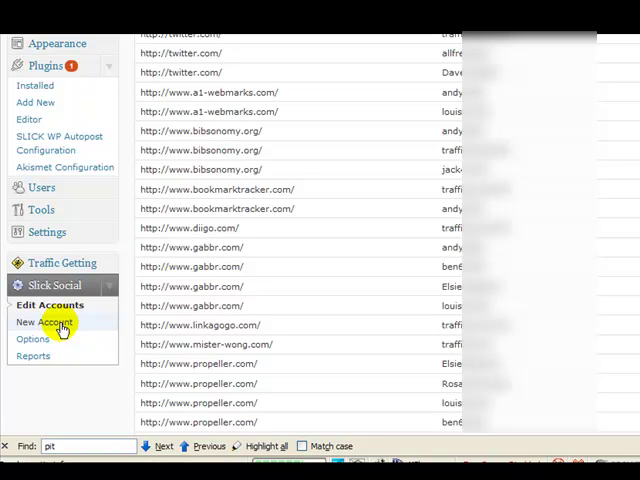
Choose gabbr.com as the bookmark site on the Add new account form, then return to the accounts list
{"action": "left_click", "coordinate": [44, 320]}
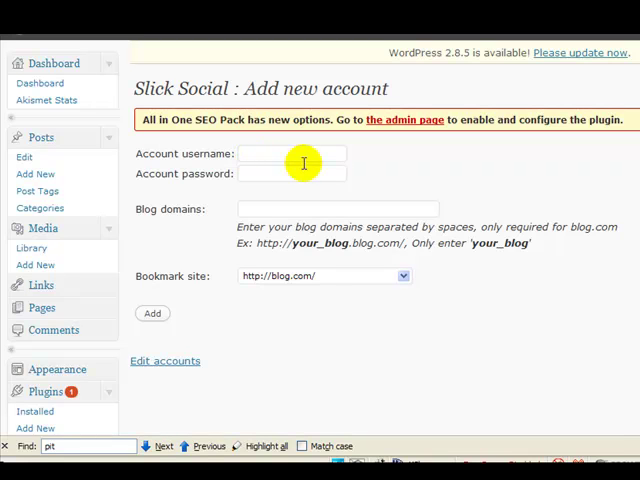
{"action": "mouse_move", "coordinate": [158, 208]}
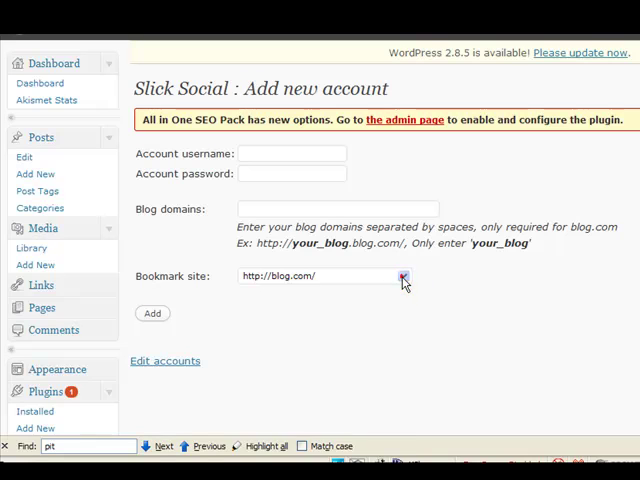
{"action": "left_click", "coordinate": [404, 276]}
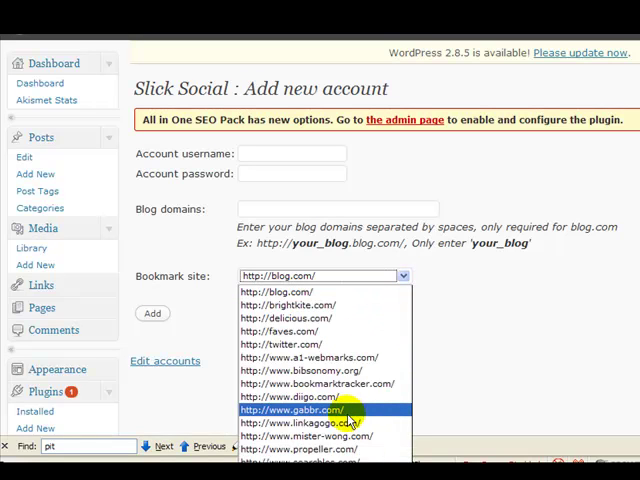
{"action": "left_click", "coordinate": [296, 410]}
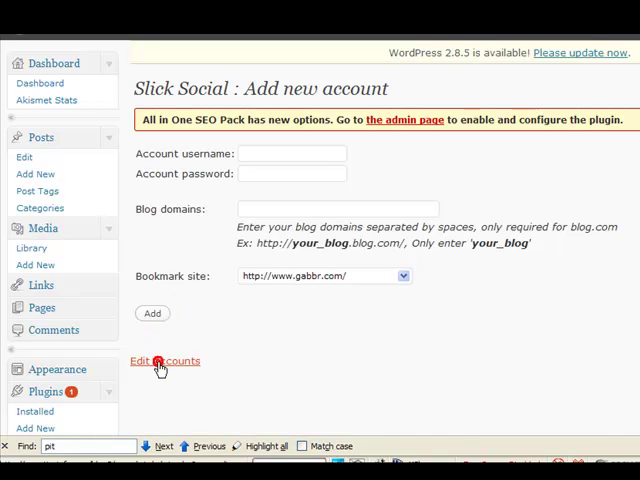
{"action": "left_click", "coordinate": [164, 360]}
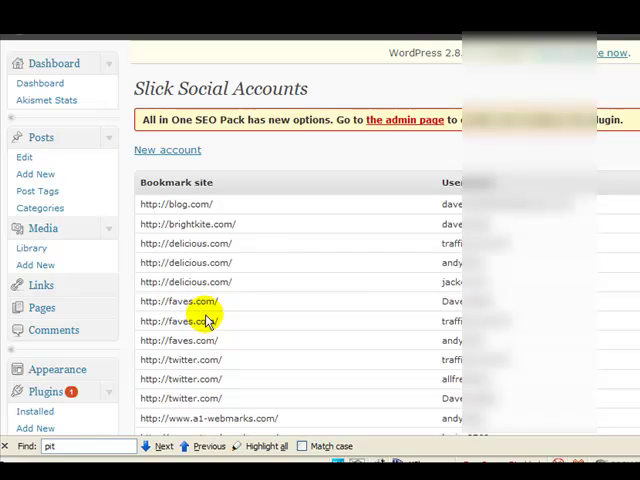
Review the accounts table and bring up the Slick Social Plugin Options page
{"action": "scroll", "scroll_direction": "down", "scroll_amount": 3}
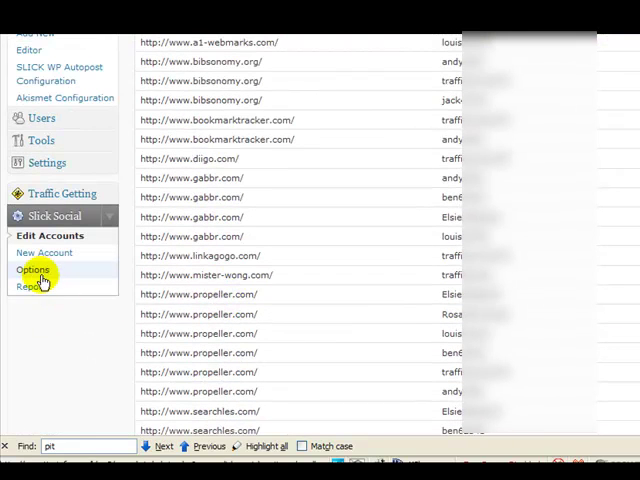
{"action": "left_click", "coordinate": [32, 268]}
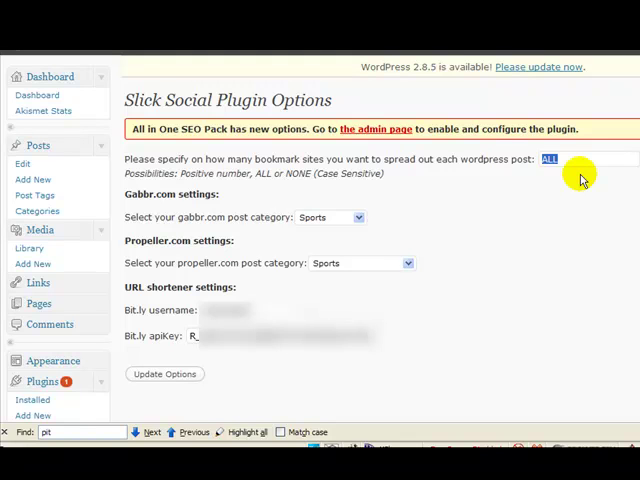
{"action": "mouse_move", "coordinate": [224, 194]}
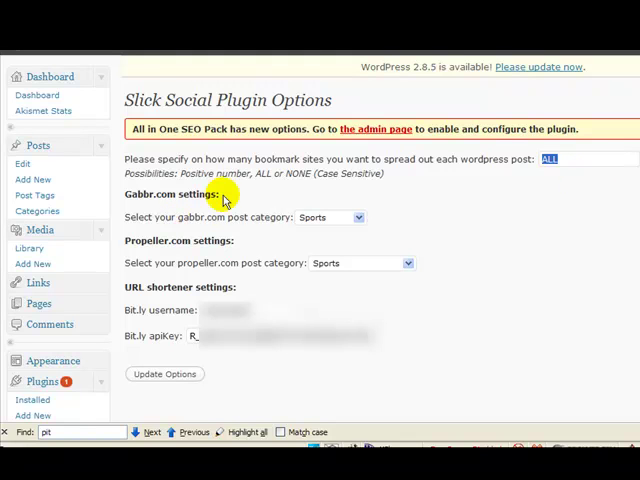
{"action": "left_click", "coordinate": [356, 216]}
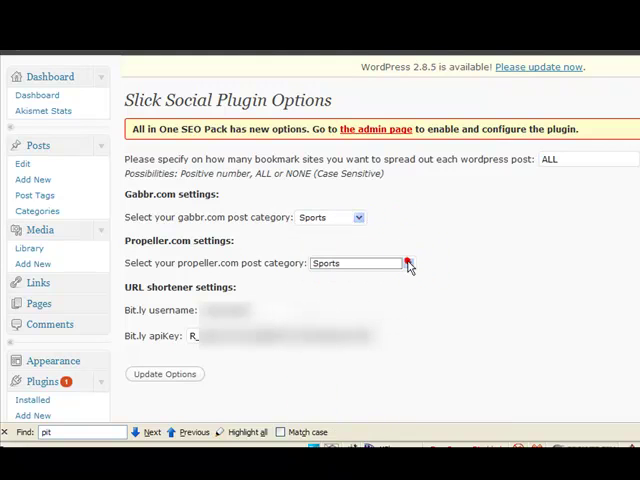
{"action": "mouse_move", "coordinate": [130, 310]}
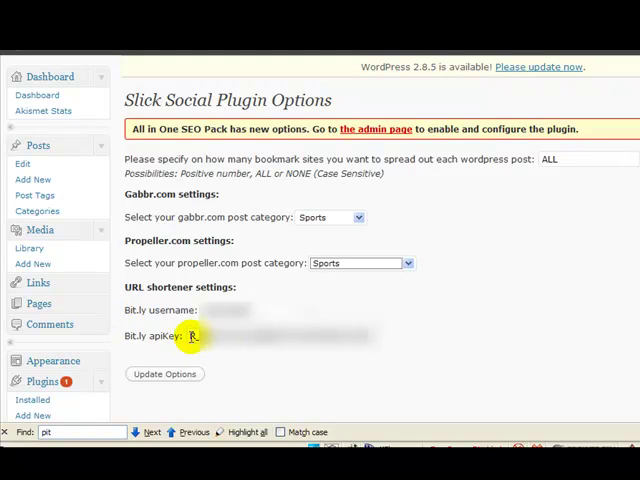
{"action": "mouse_move", "coordinate": [196, 310]}
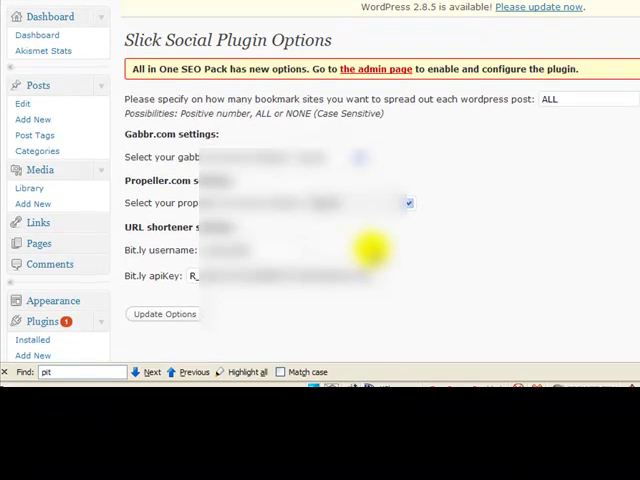
{"action": "scroll", "scroll_direction": "down", "scroll_amount": 3}
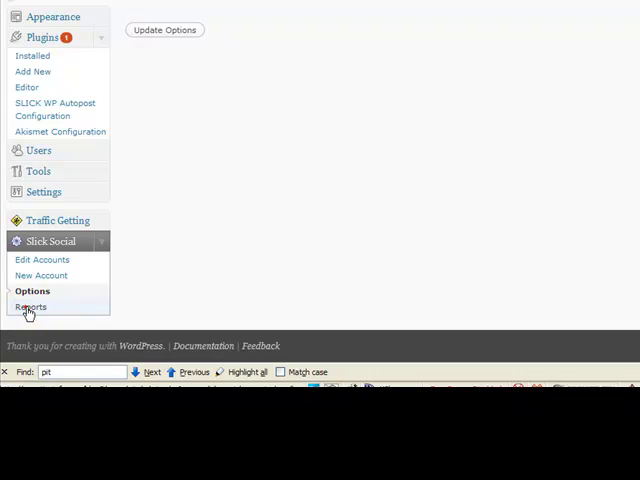
{"action": "left_click", "coordinate": [32, 308]}
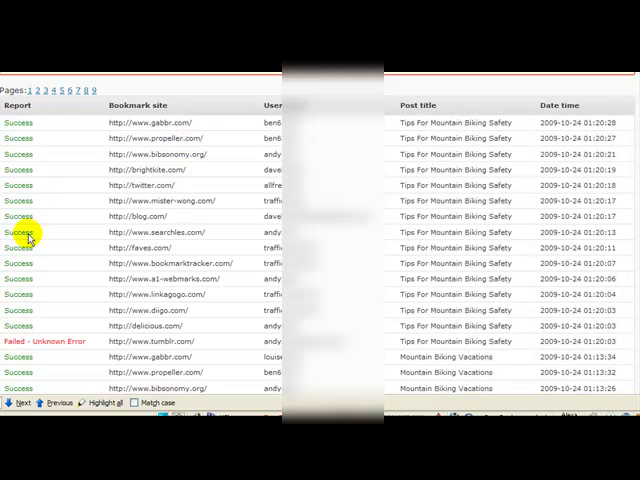
{"action": "mouse_move", "coordinate": [38, 328]}
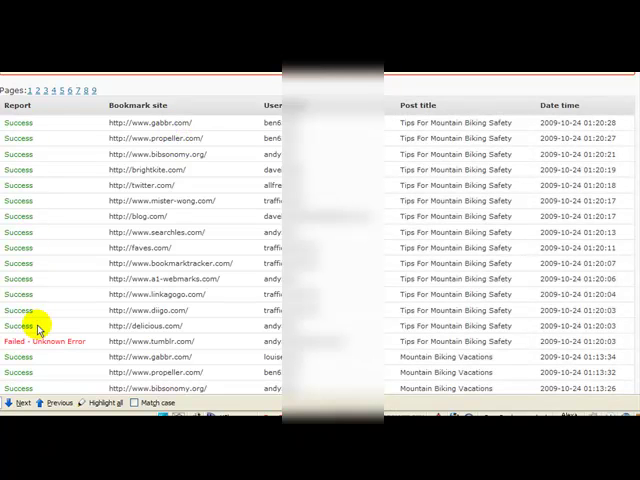
{"action": "mouse_move", "coordinate": [56, 340]}
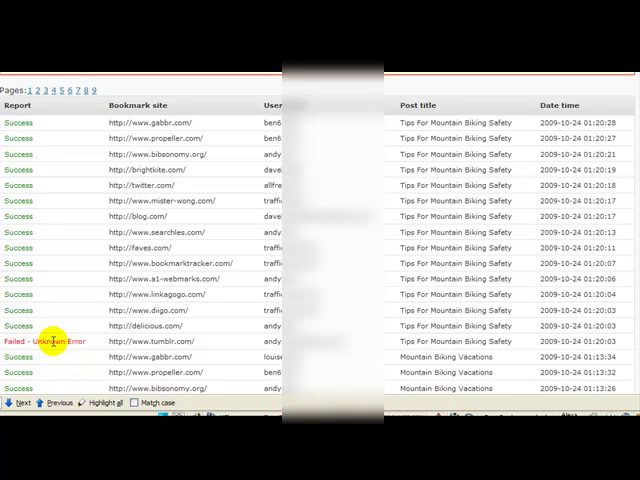
{"action": "mouse_move", "coordinate": [36, 304]}
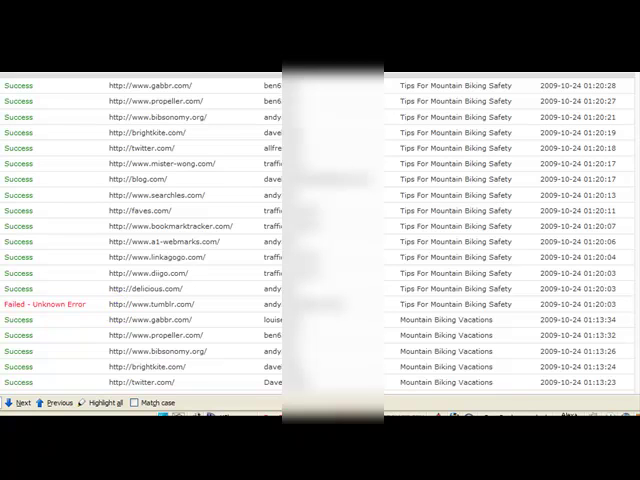
{"action": "scroll", "scroll_direction": "down", "scroll_amount": 3}
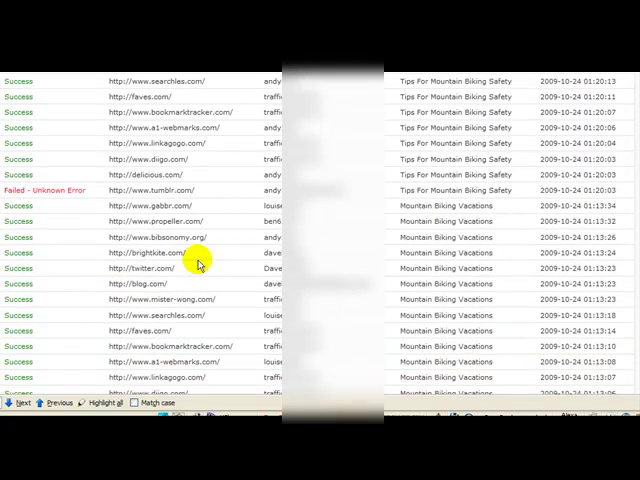
{"action": "mouse_move", "coordinate": [36, 264]}
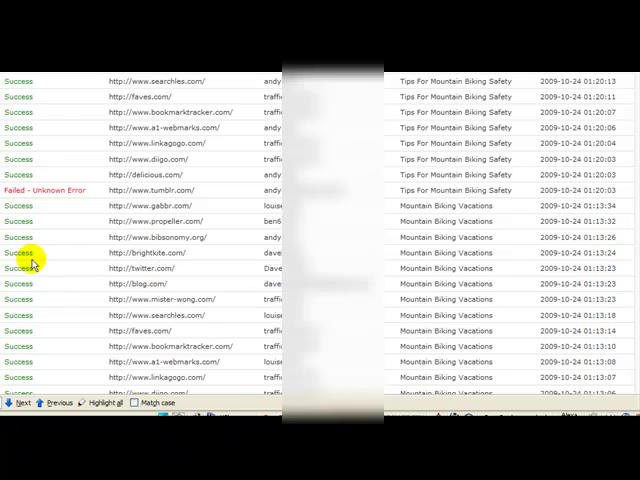
{"action": "scroll", "scroll_direction": "down", "scroll_amount": 3}
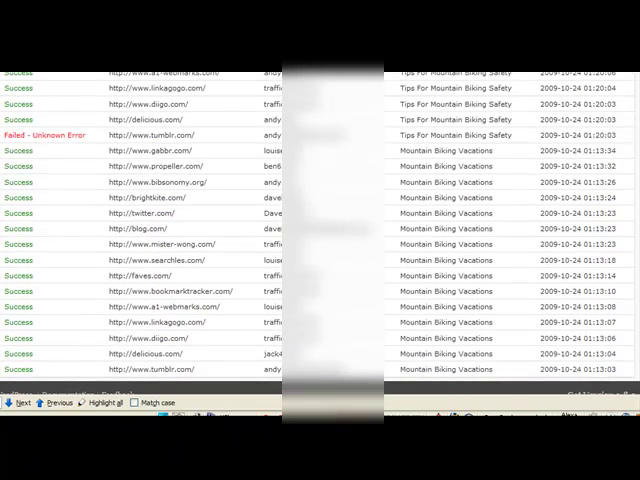
{"action": "scroll", "scroll_direction": "up", "scroll_amount": 3}
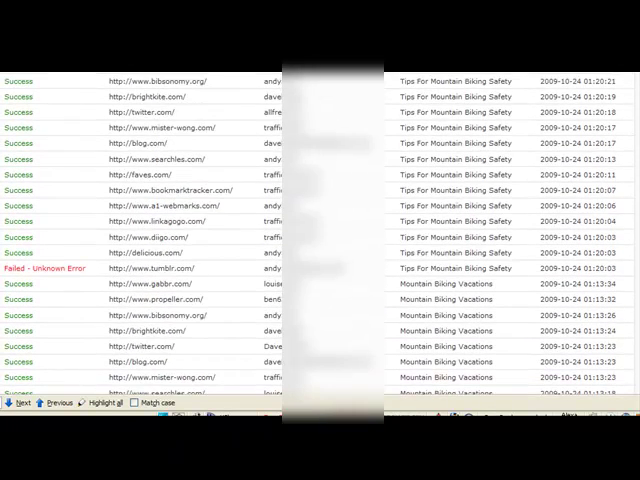
{"action": "scroll", "scroll_direction": "up", "scroll_amount": 3}
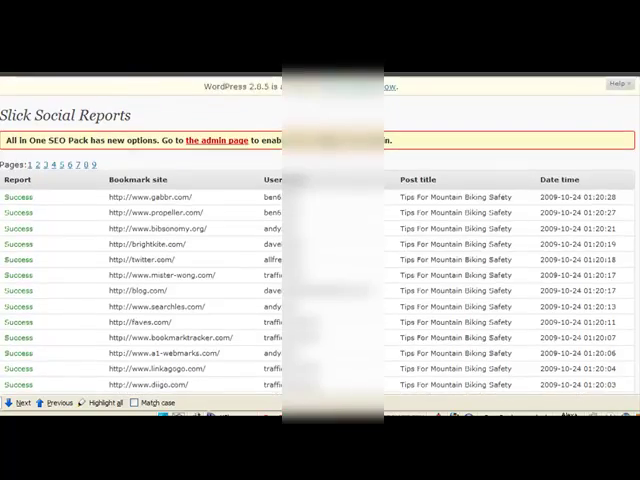
{"action": "scroll", "scroll_direction": "down", "scroll_amount": 3}
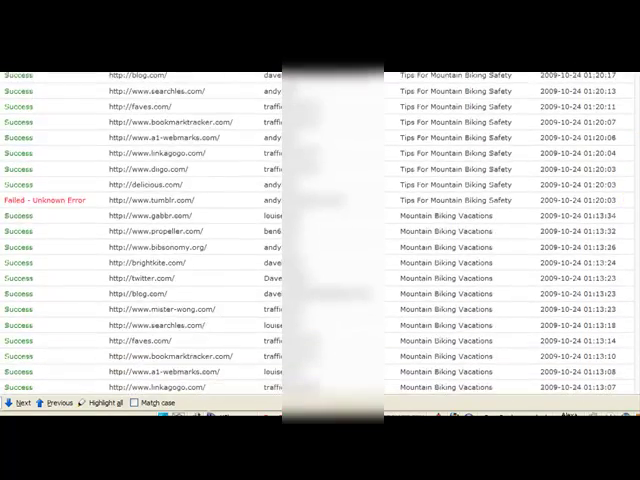
{"action": "scroll", "scroll_direction": "down", "scroll_amount": 3}
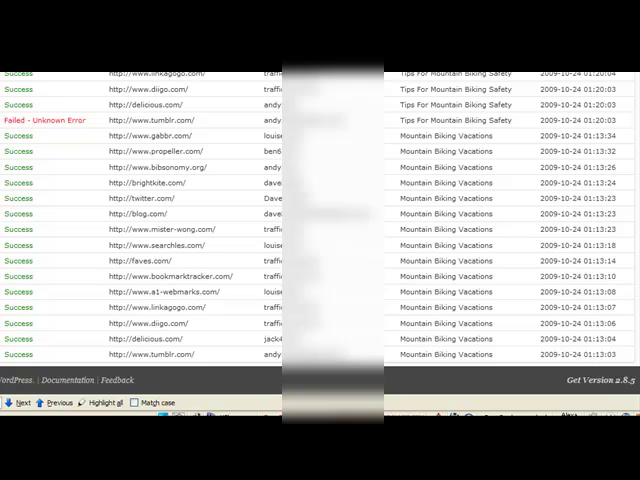
{"action": "scroll", "scroll_direction": "up", "scroll_amount": 3}
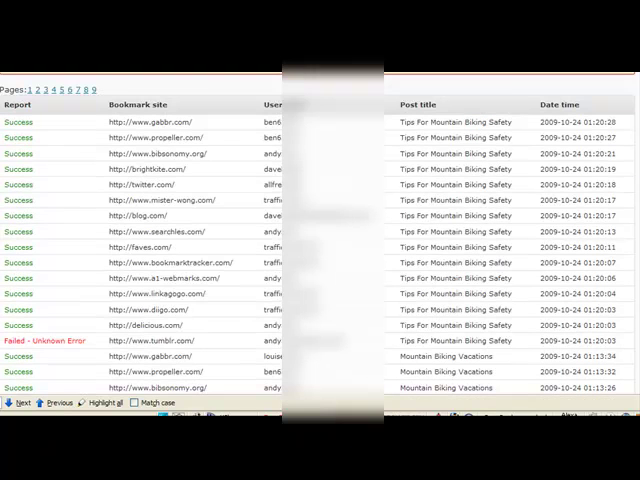
{"action": "scroll", "scroll_direction": "down", "scroll_amount": 3}
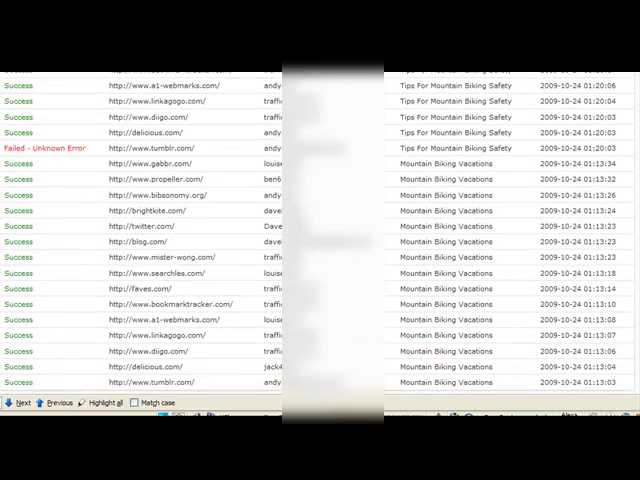
{"action": "scroll", "scroll_direction": "down", "scroll_amount": 3}
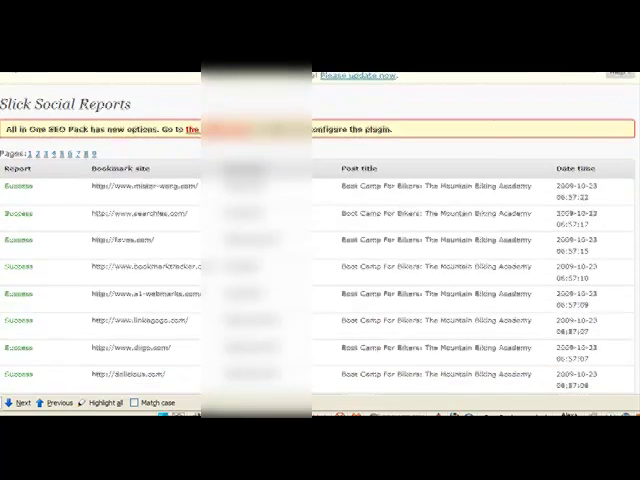
{"action": "scroll", "scroll_direction": "down", "scroll_amount": 3}
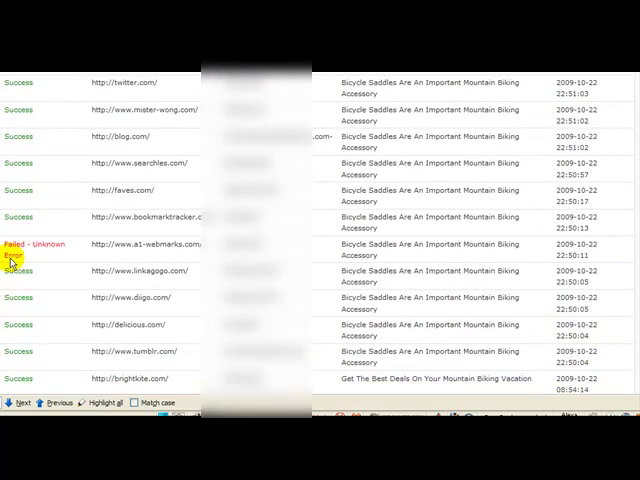
{"action": "mouse_move", "coordinate": [30, 262]}
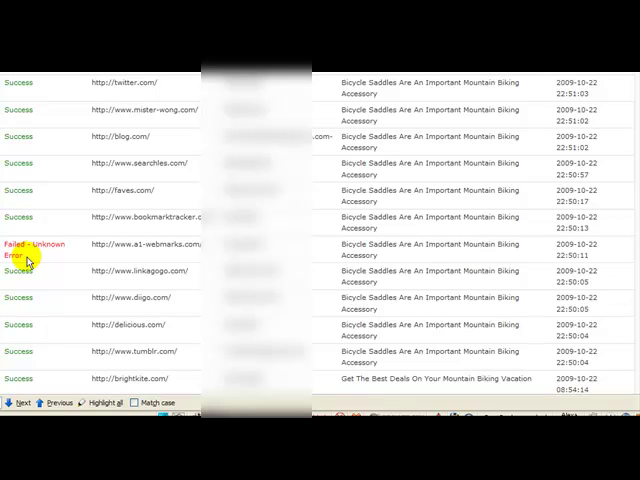
{"action": "mouse_move", "coordinate": [104, 246]}
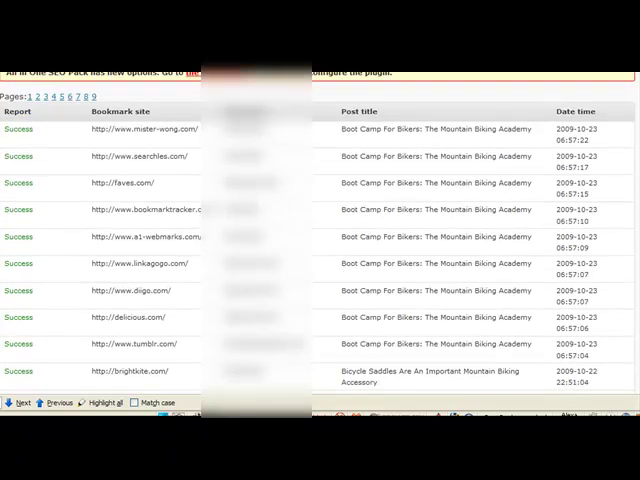
{"action": "scroll", "scroll_direction": "up", "scroll_amount": 3}
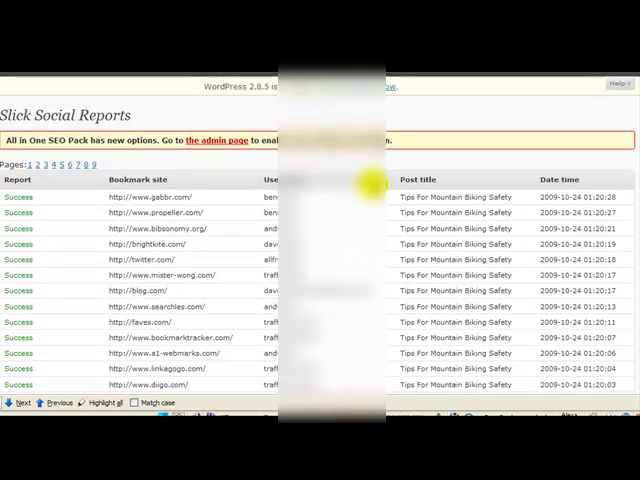
{"action": "mouse_move", "coordinate": [364, 184]}
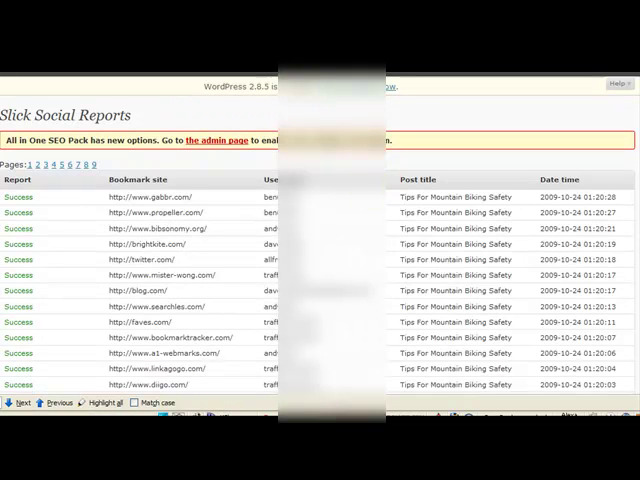
{"action": "scroll", "scroll_direction": "down", "scroll_amount": 3}
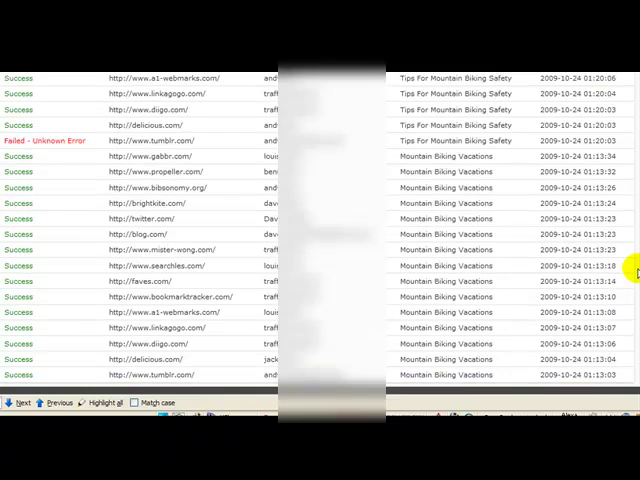
{"action": "scroll", "scroll_direction": "up", "scroll_amount": 3}
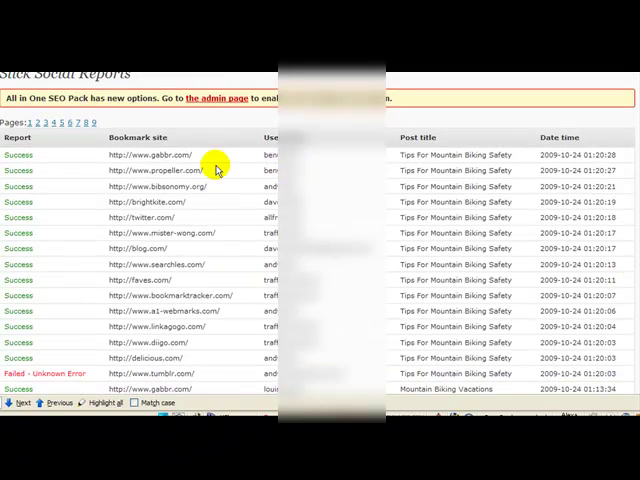
{"action": "mouse_move", "coordinate": [264, 190]}
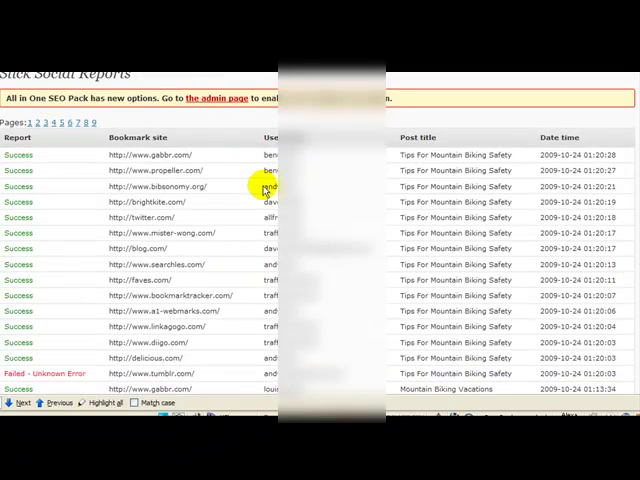
{"action": "mouse_move", "coordinate": [264, 236]}
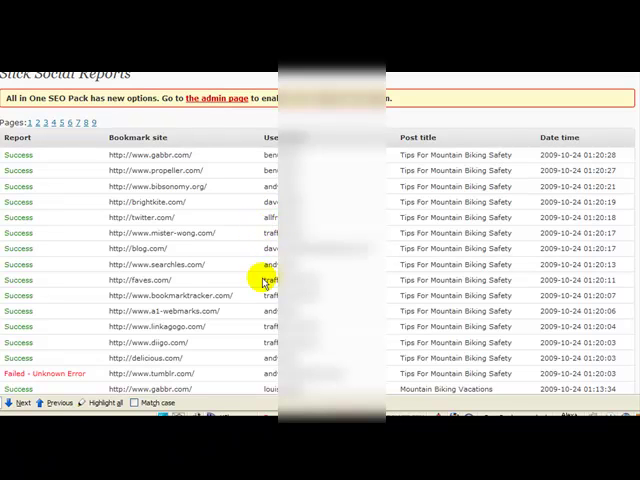
{"action": "scroll", "scroll_direction": "down", "scroll_amount": 3}
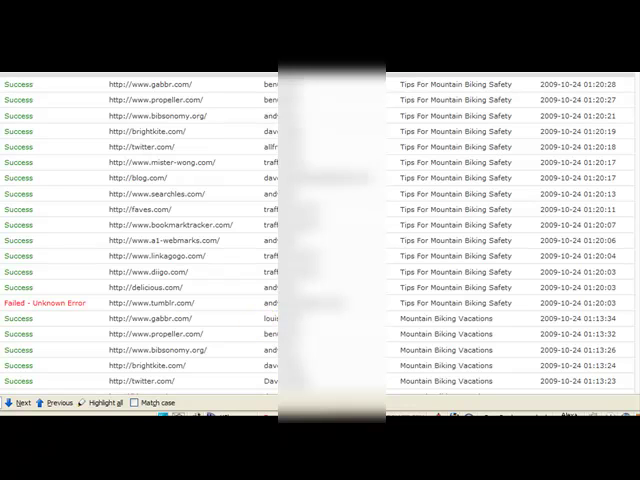